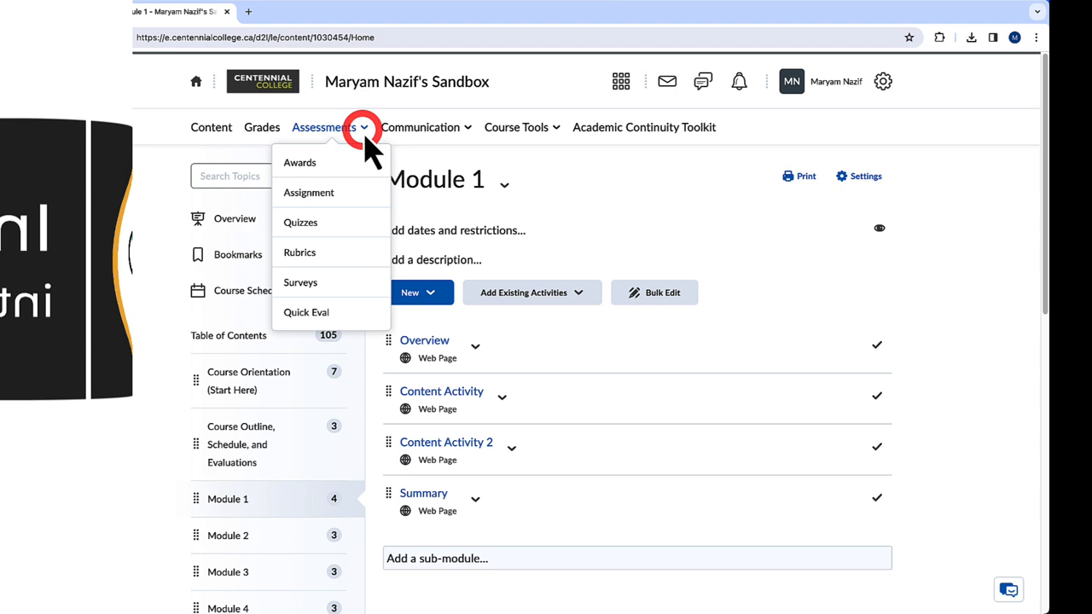
- Reach the course Question Library via Assessments > Quizzes and start an Import > Upload a File
left_click(301, 222)
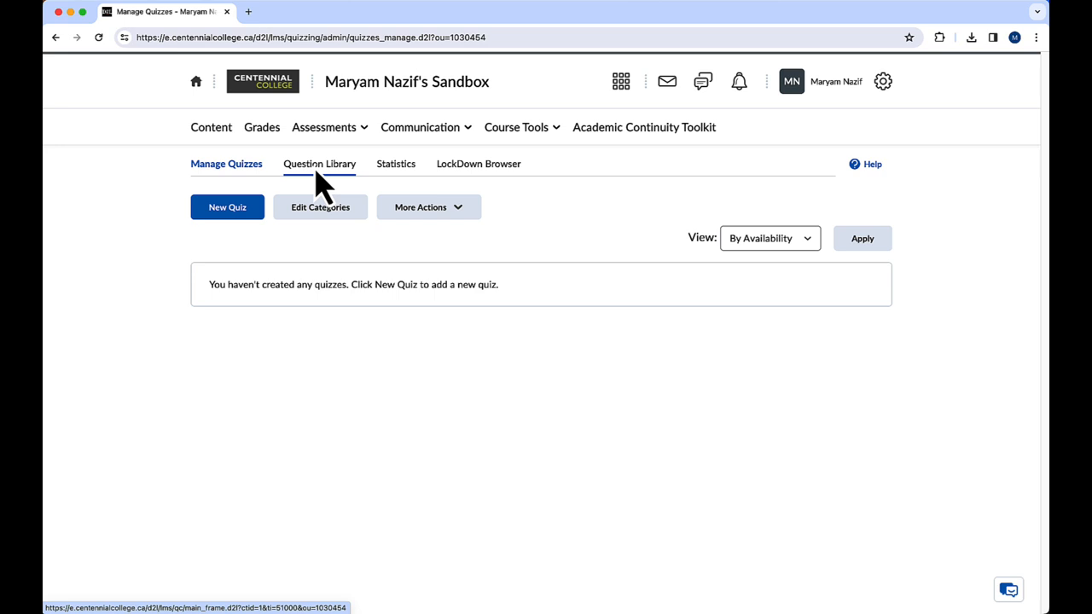
left_click(319, 164)
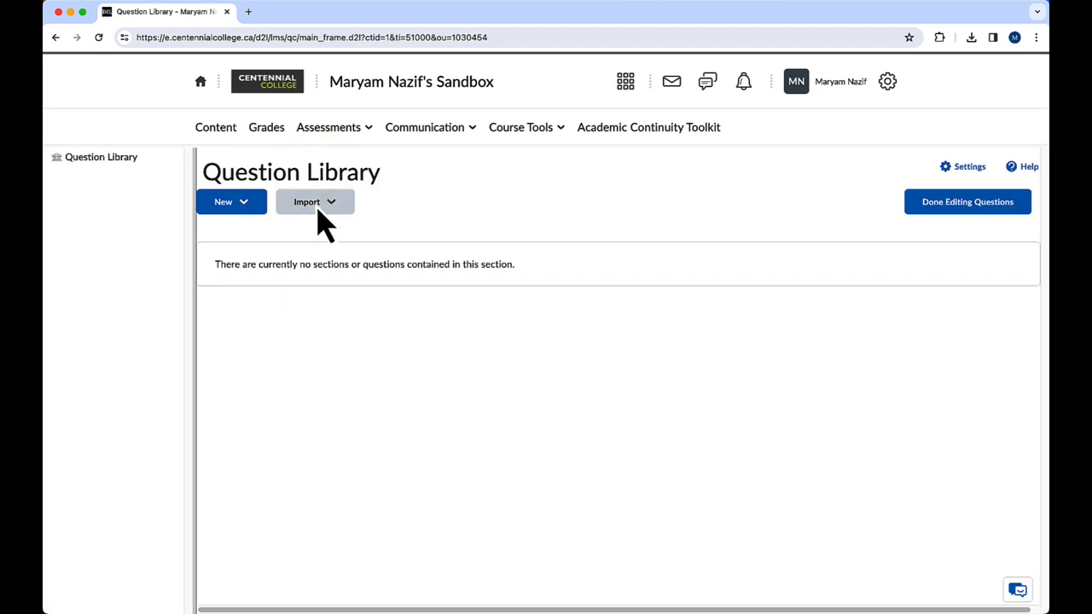
left_click(314, 202)
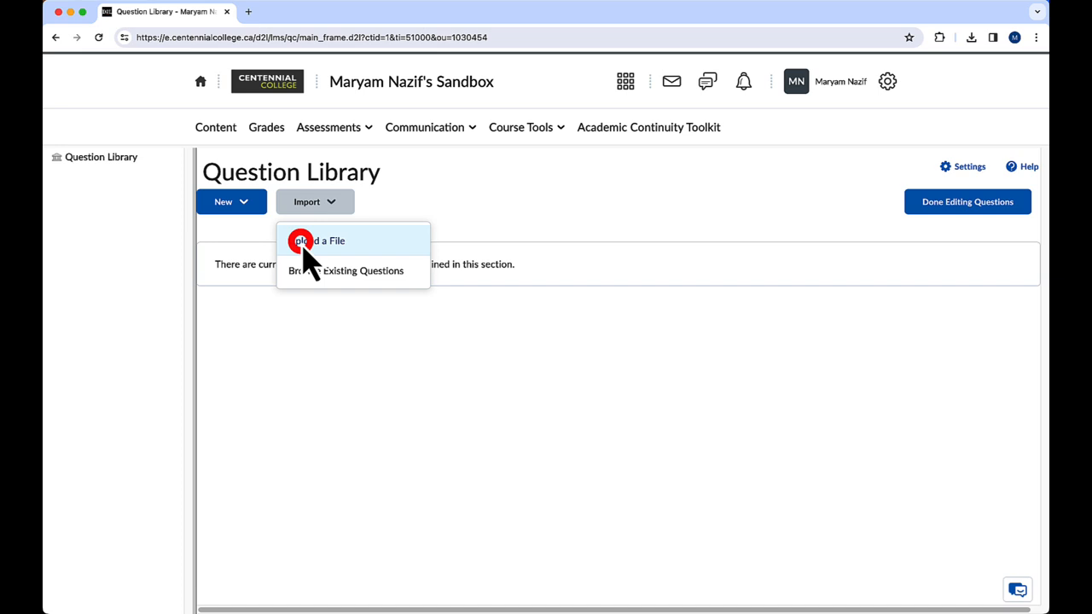
left_click(319, 241)
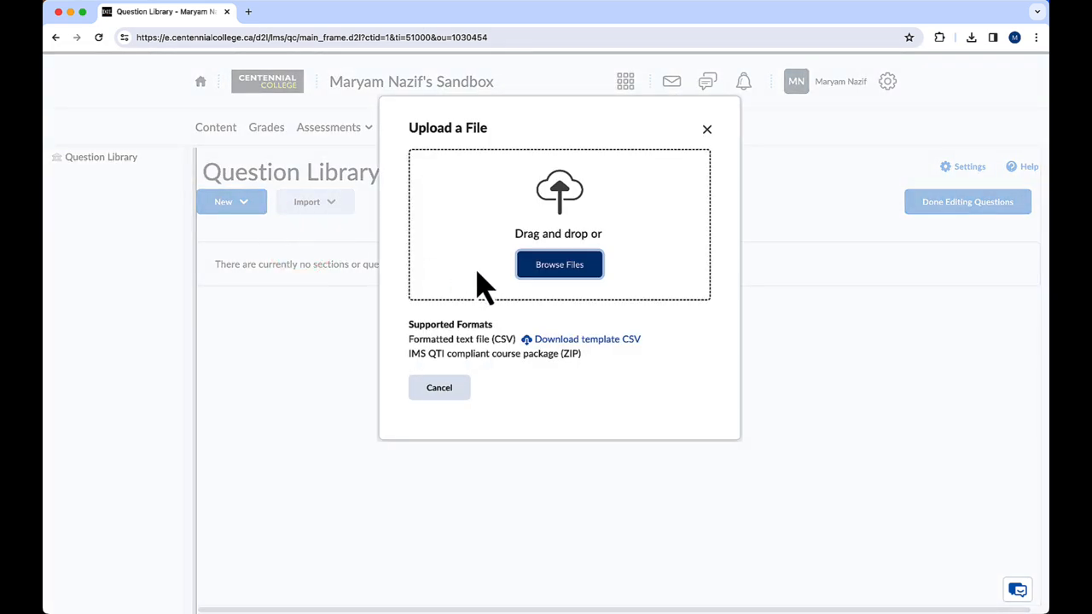
- Upload the Writing and Communication Hub ZIP from Packages 2024, reporting 30 questions in 3 sections
left_click(559, 263)
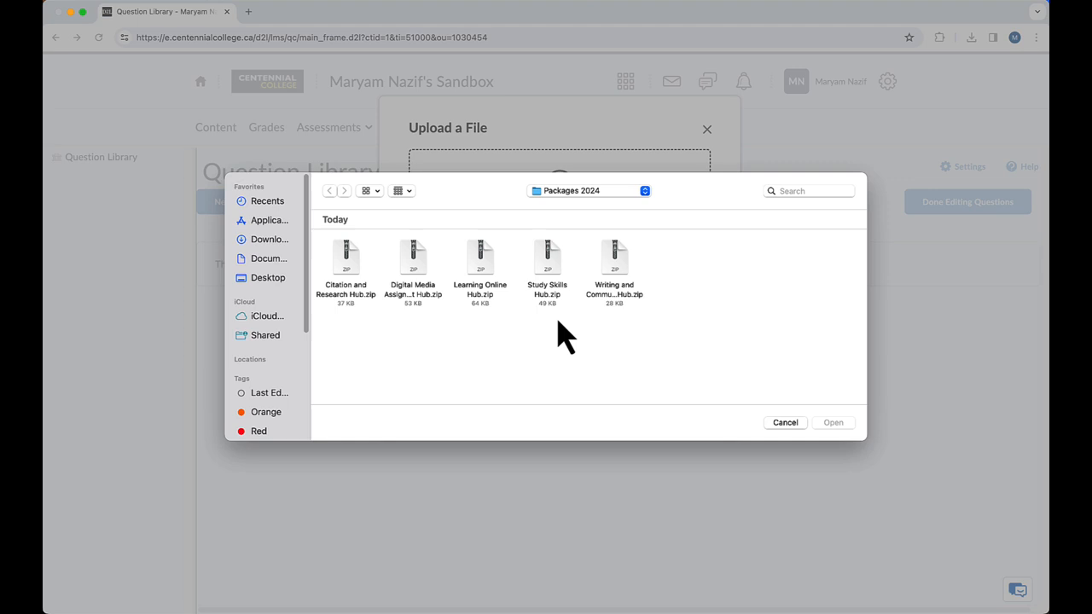
left_click(615, 260)
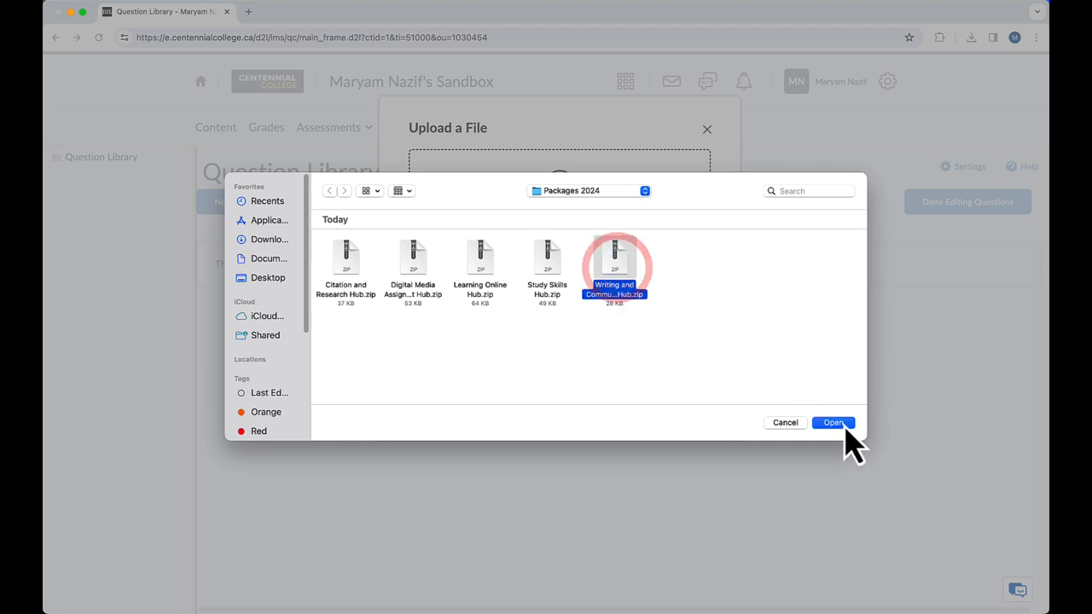
left_click(833, 423)
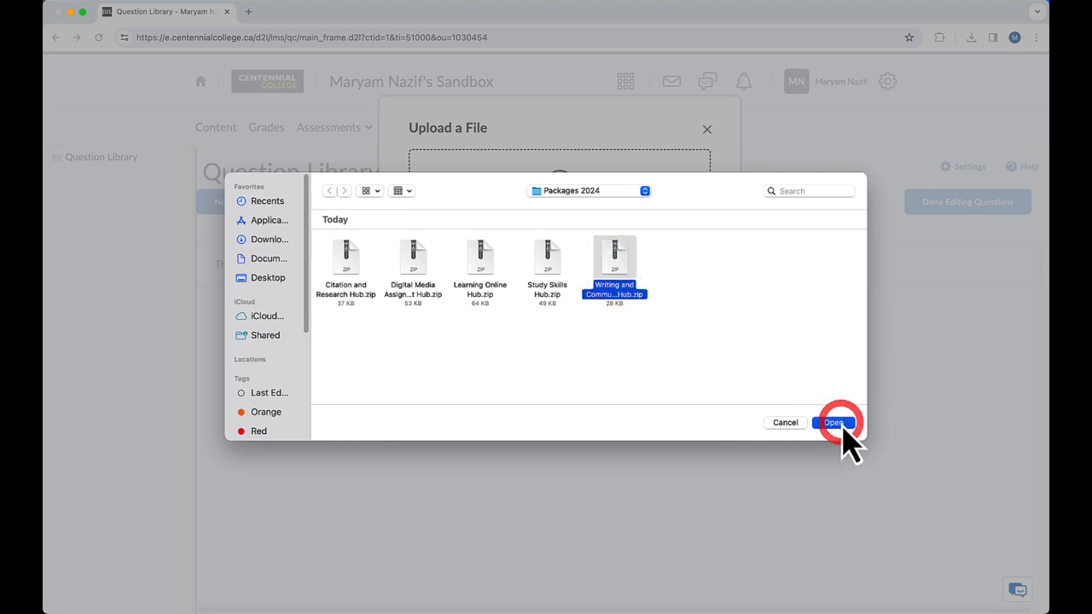
left_click(833, 424)
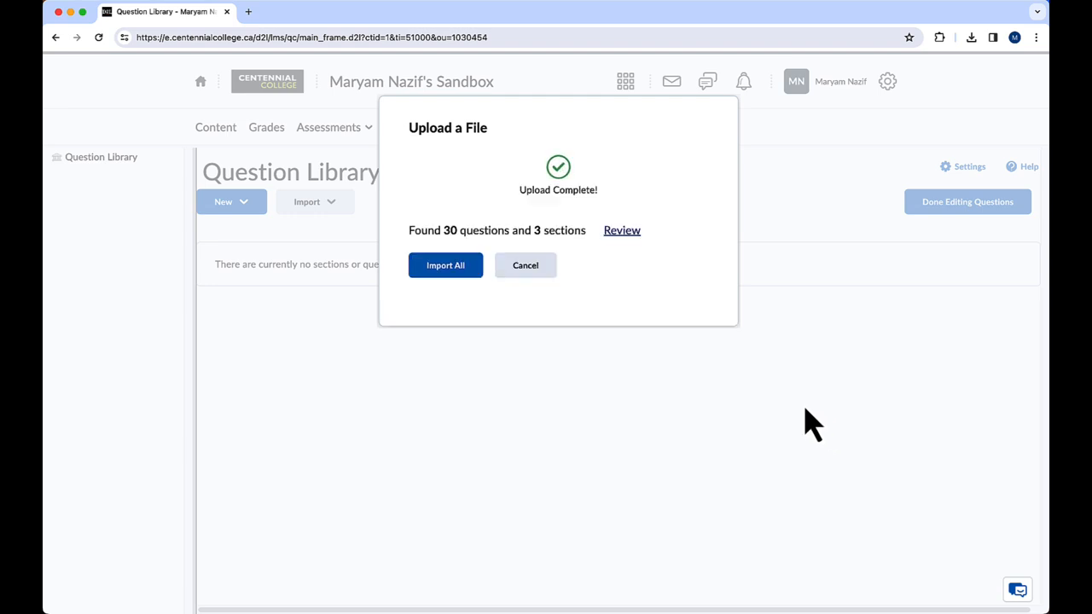
- Review the three sections, keep Editing and Proofreading and Planning Your Writing selected, and import all 33 items
left_click(622, 229)
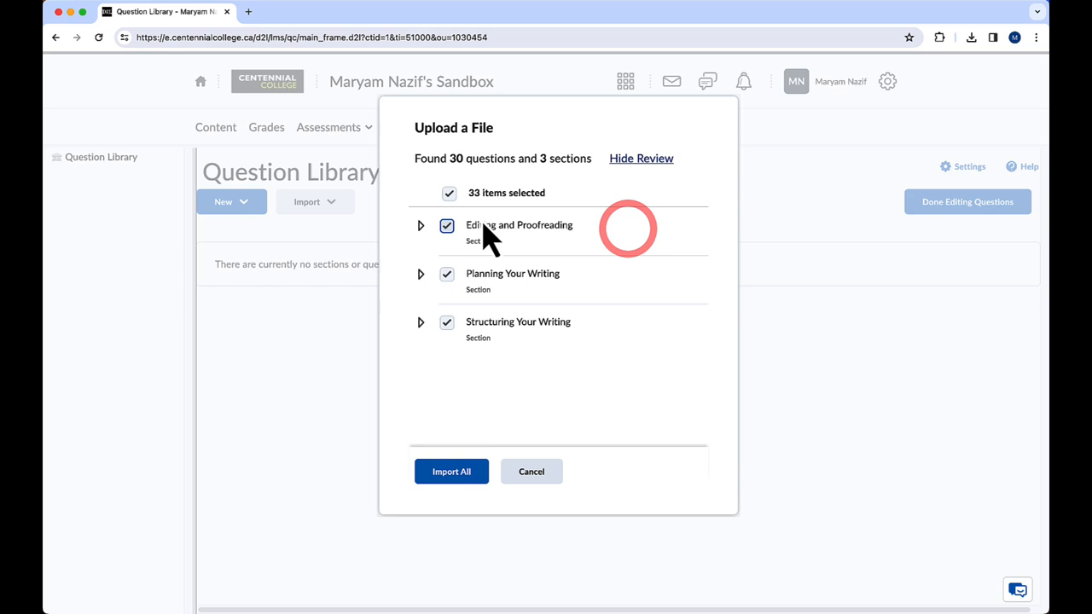
left_click(447, 225)
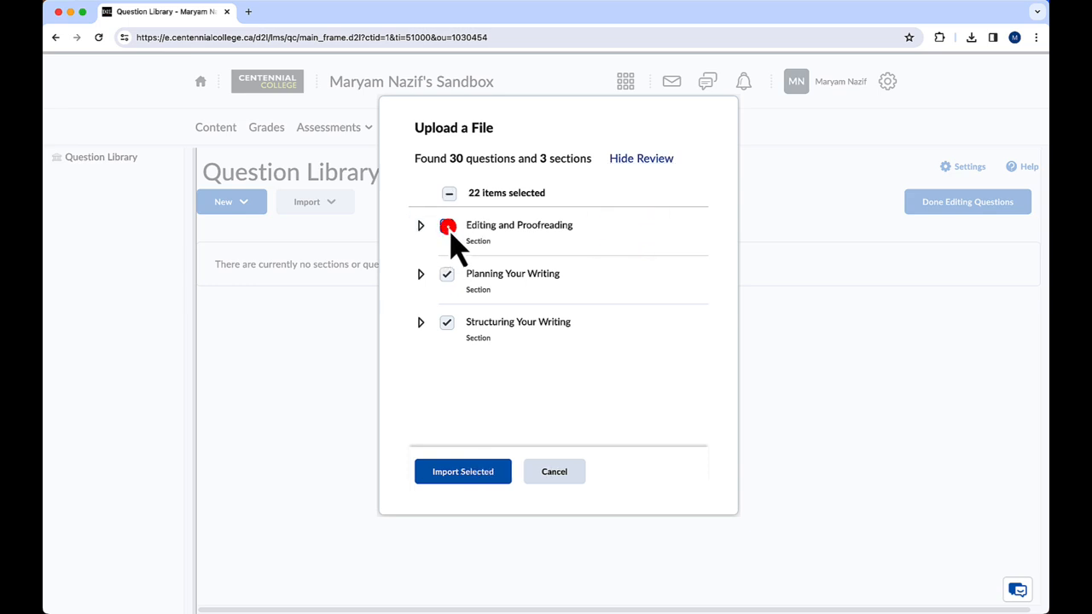
left_click(447, 225)
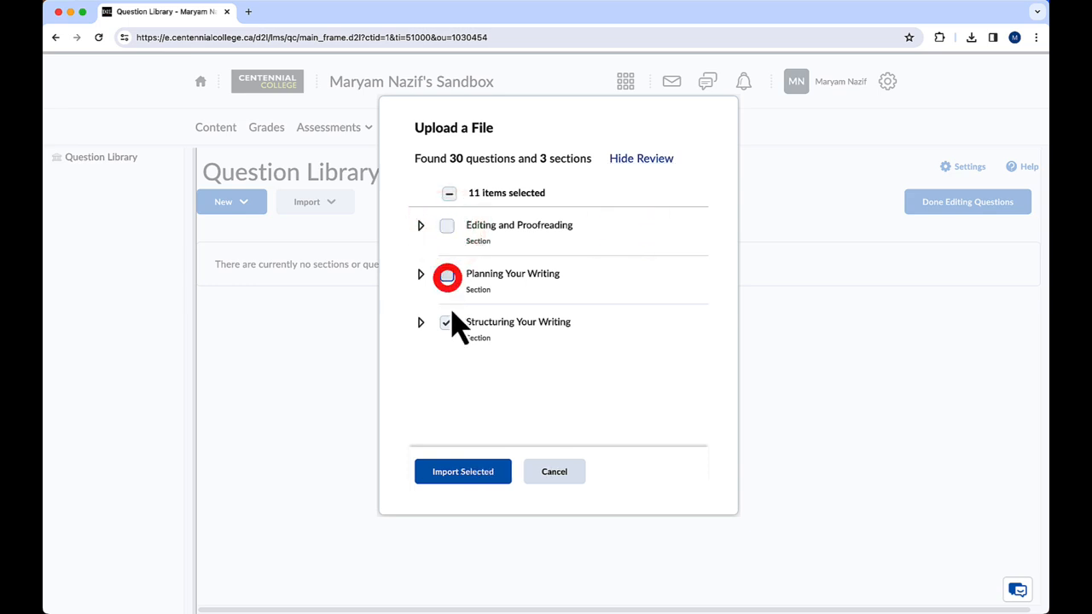
left_click(448, 274)
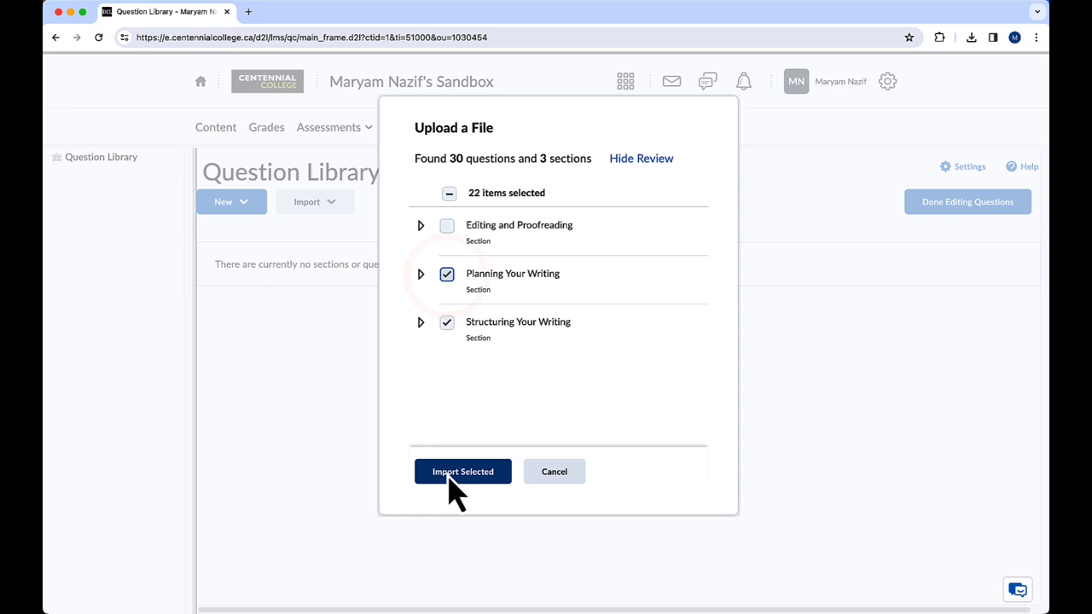
left_click(447, 225)
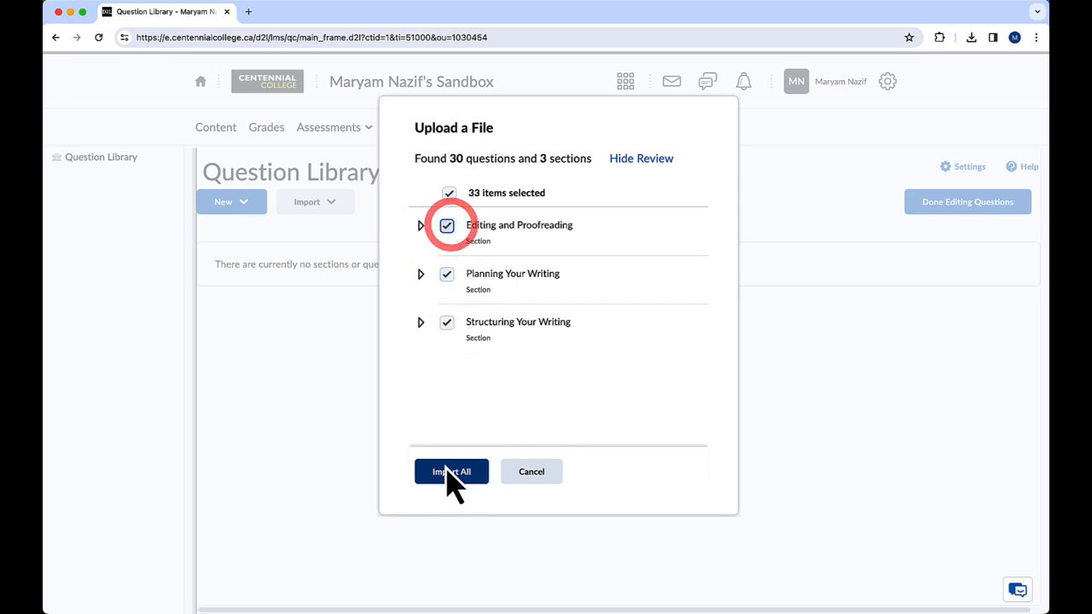
left_click(451, 471)
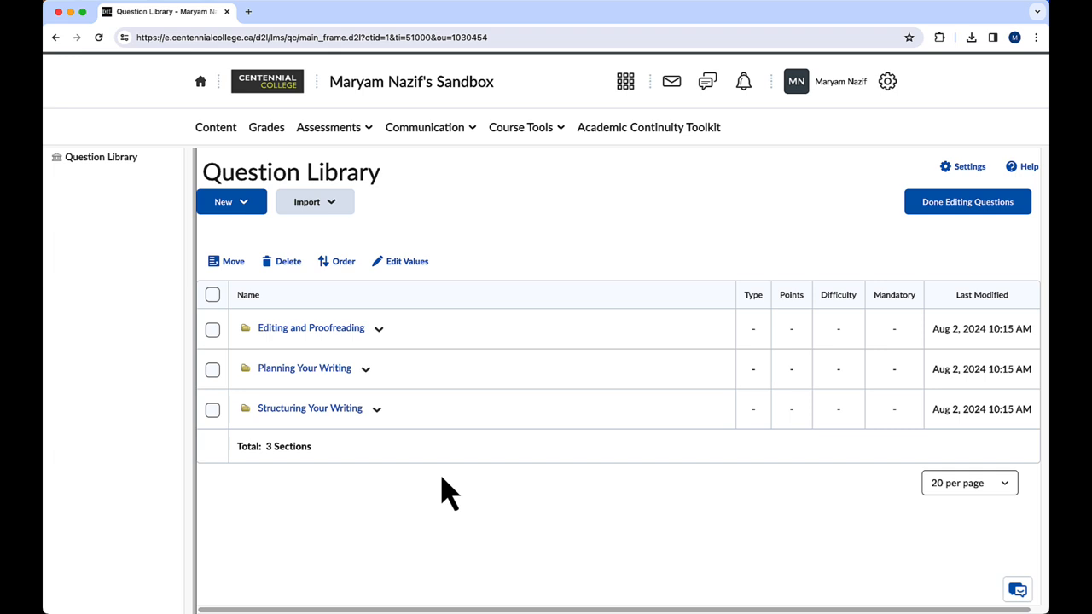
mouse_move(357, 358)
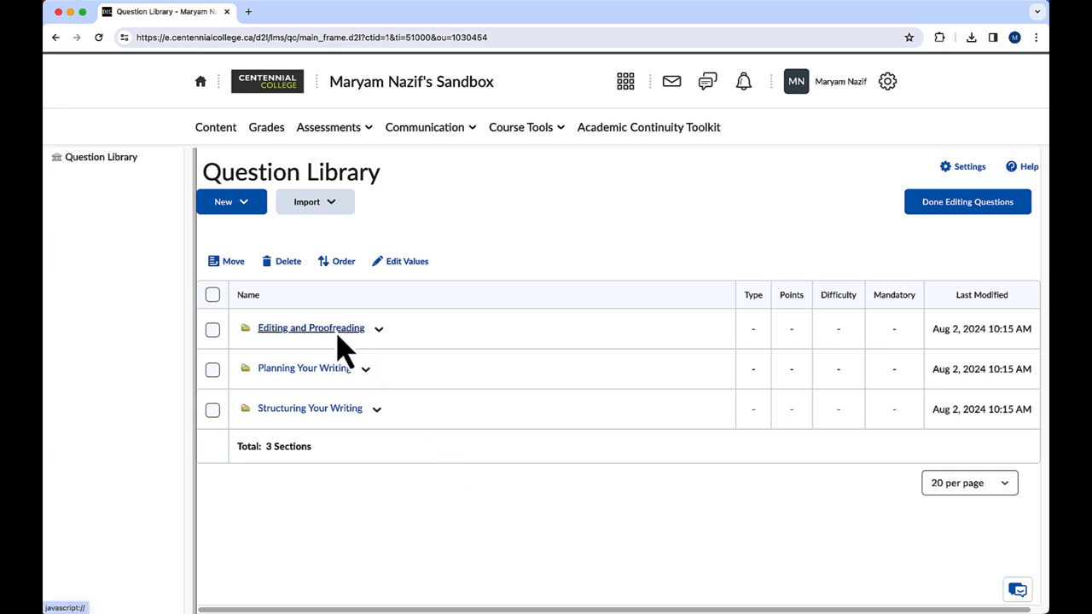
- View the Editing and Proofreading section's imported multiple-choice and true/false questions, 10 points each
left_click(311, 328)
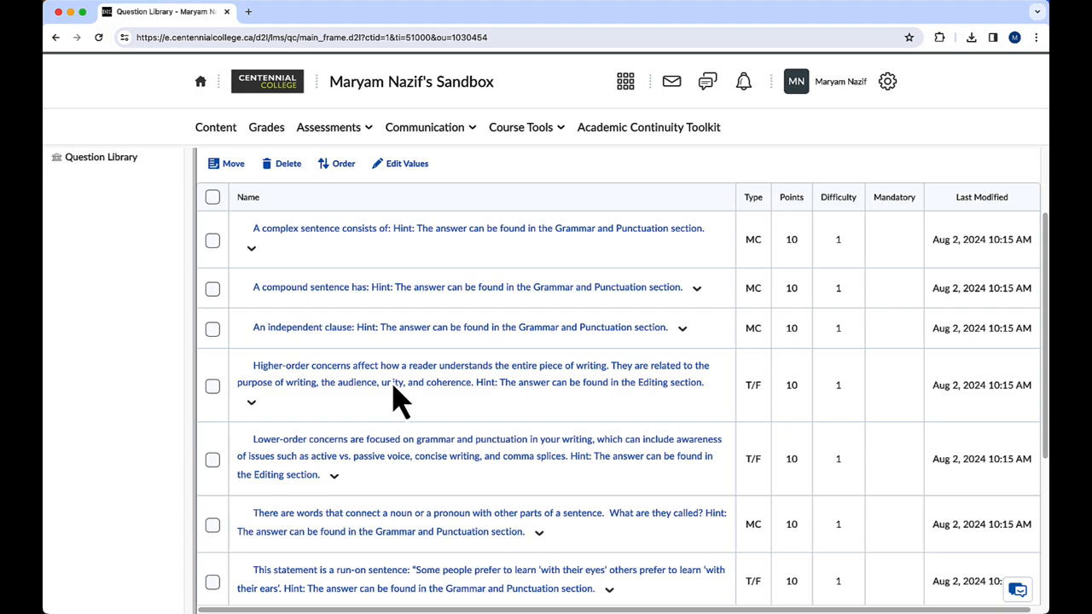